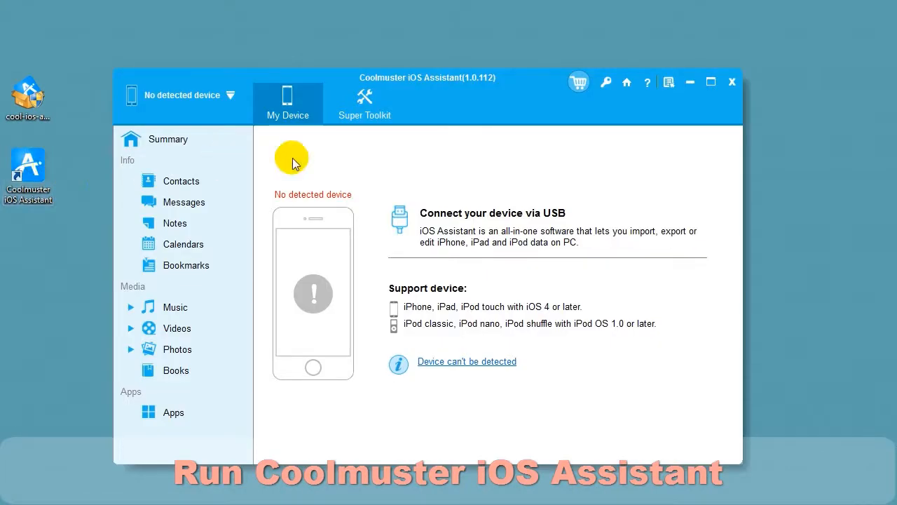
mouse_move(718, 451)
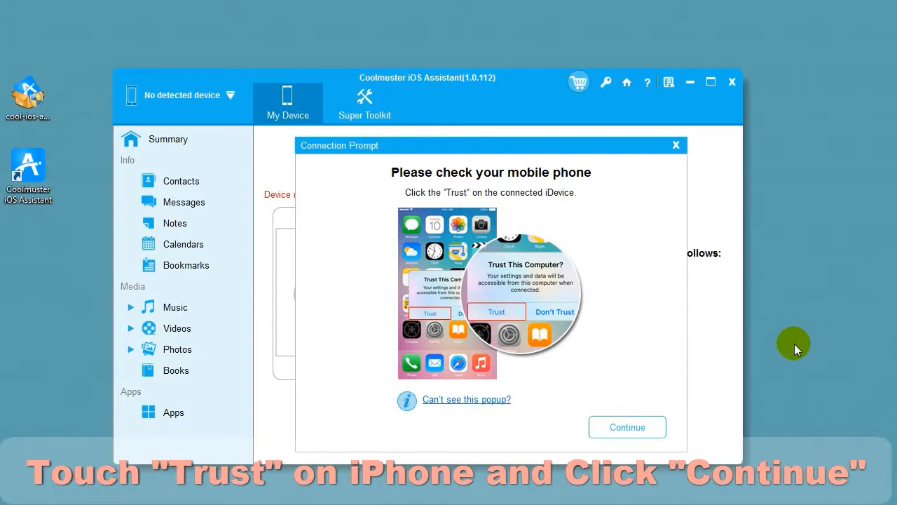
Step: Continue in the Connection Prompt so the trusted iPhone connects and its 19 songs load
click(628, 426)
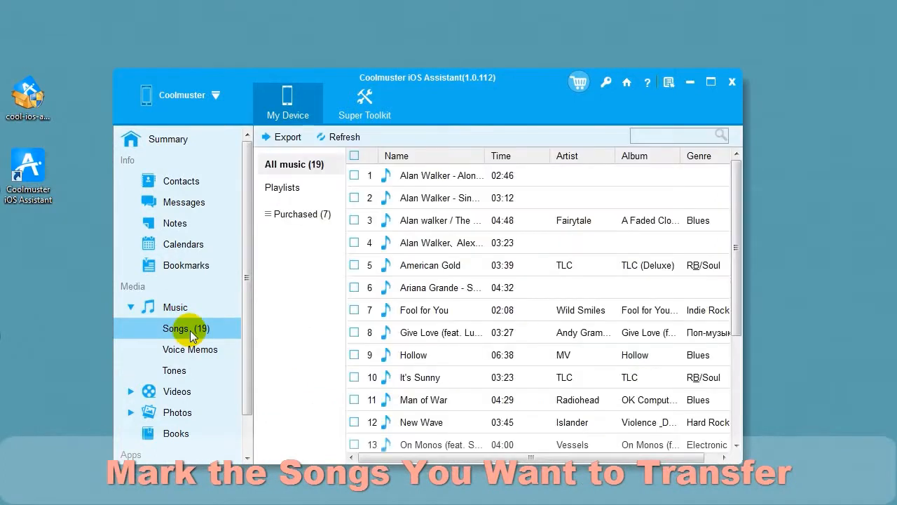
mouse_move(357, 179)
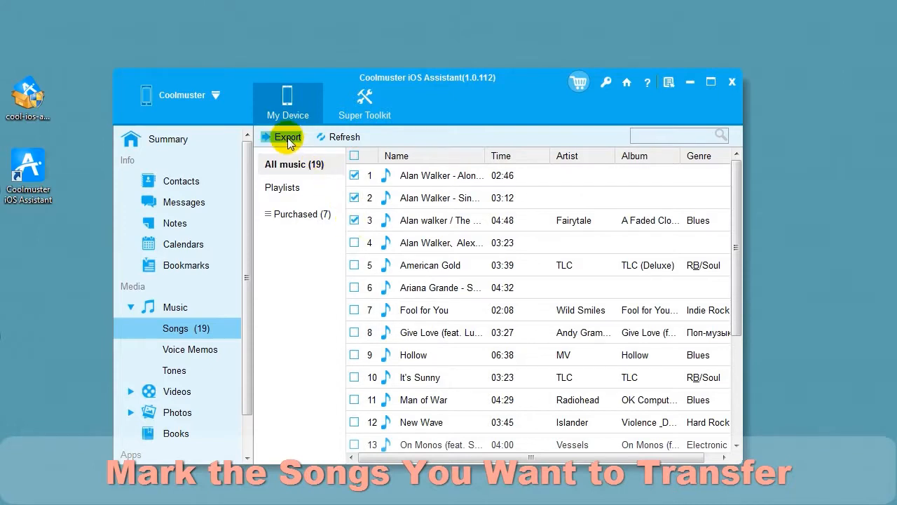
Step: Export the five checked songs to the Coolmuster folder, then move on to Voice Memos
click(286, 137)
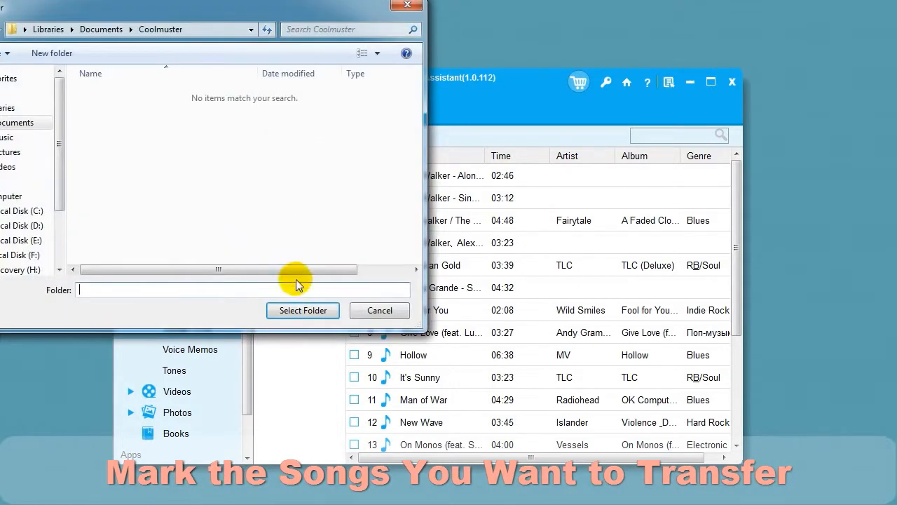
click(379, 311)
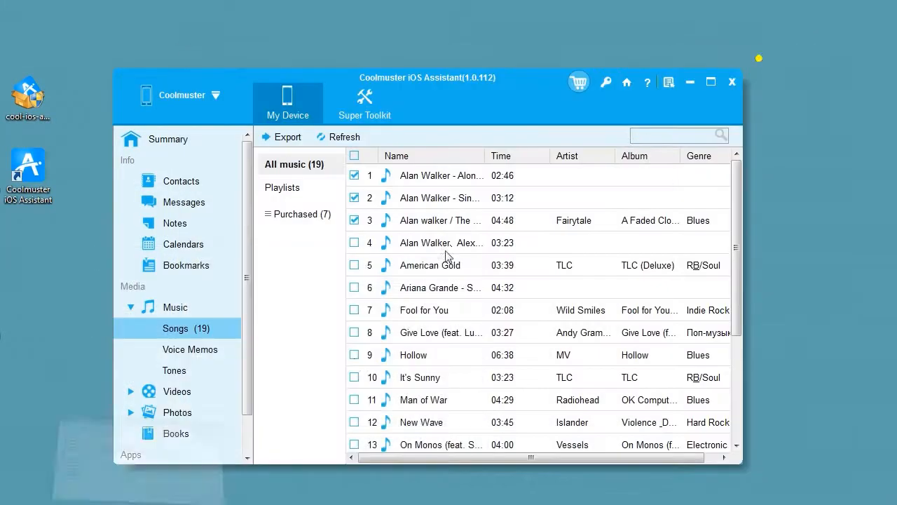
click(190, 351)
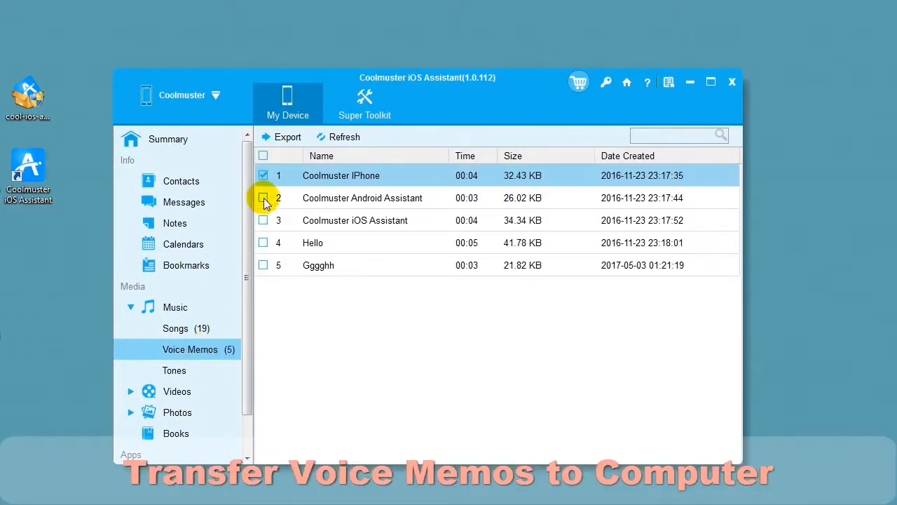
Step: Check the third voice memo and export the three memos as m4a files to the Coolmuster folder
click(264, 198)
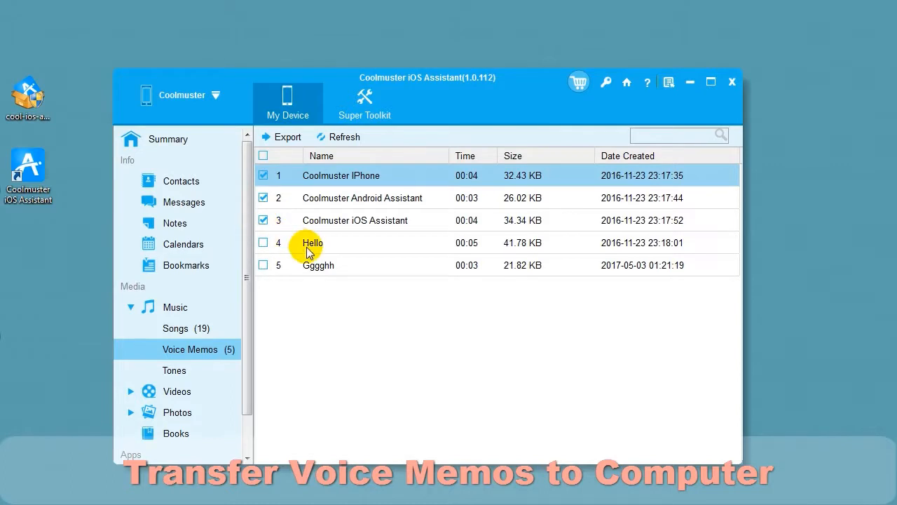
click(280, 137)
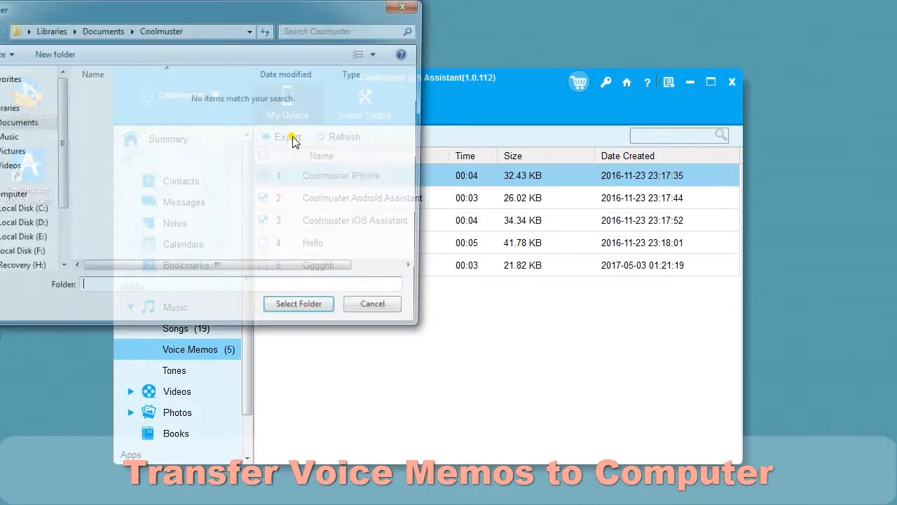
click(299, 303)
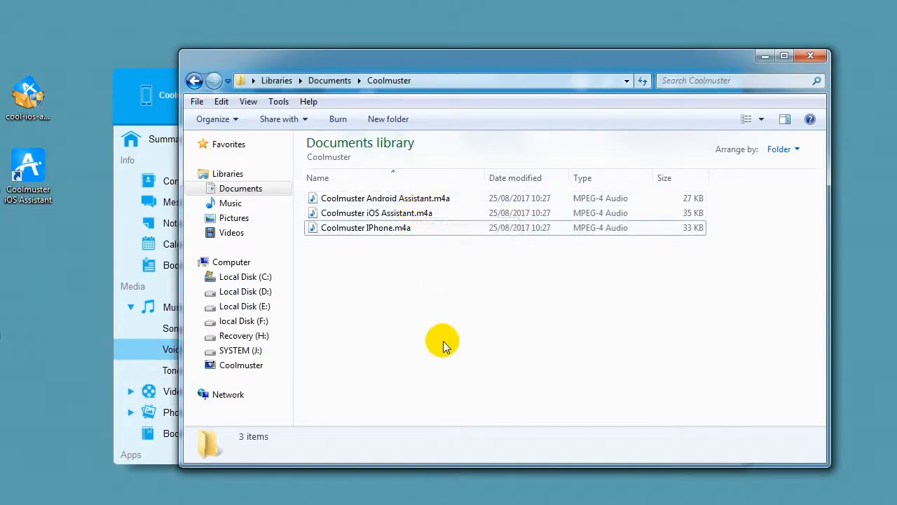
mouse_move(760, 53)
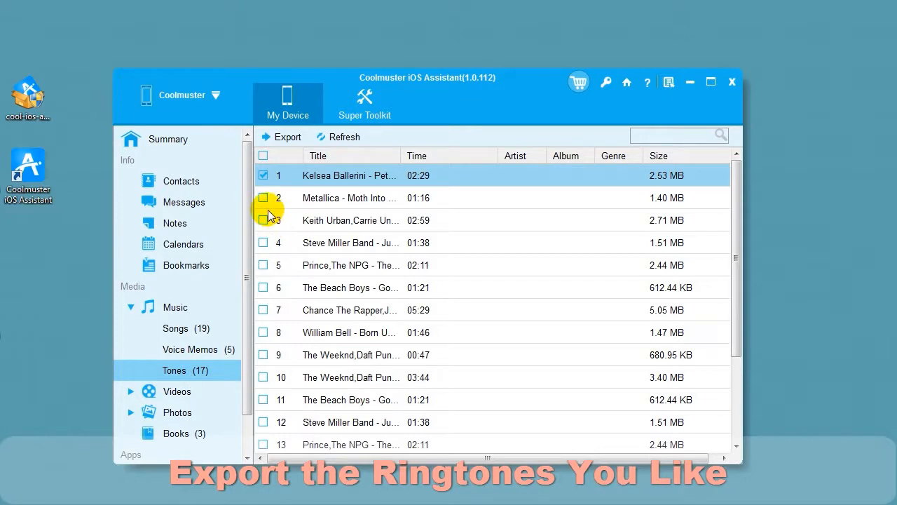
Step: Check the second and third ringtones and export the three tones to the Coolmuster folder
click(264, 198)
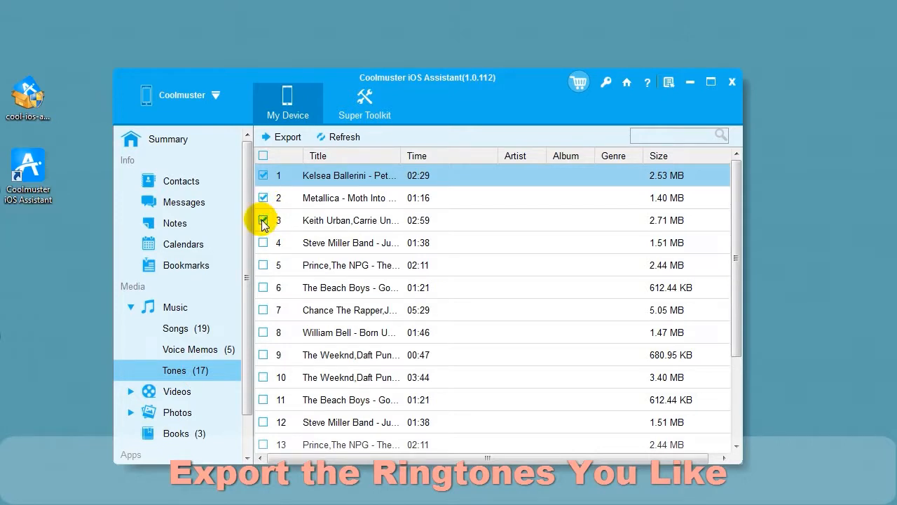
click(280, 137)
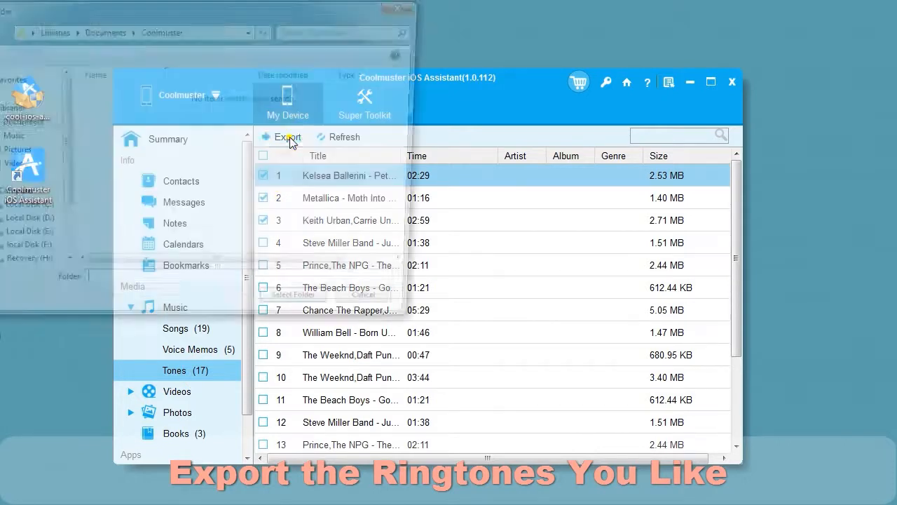
click(284, 138)
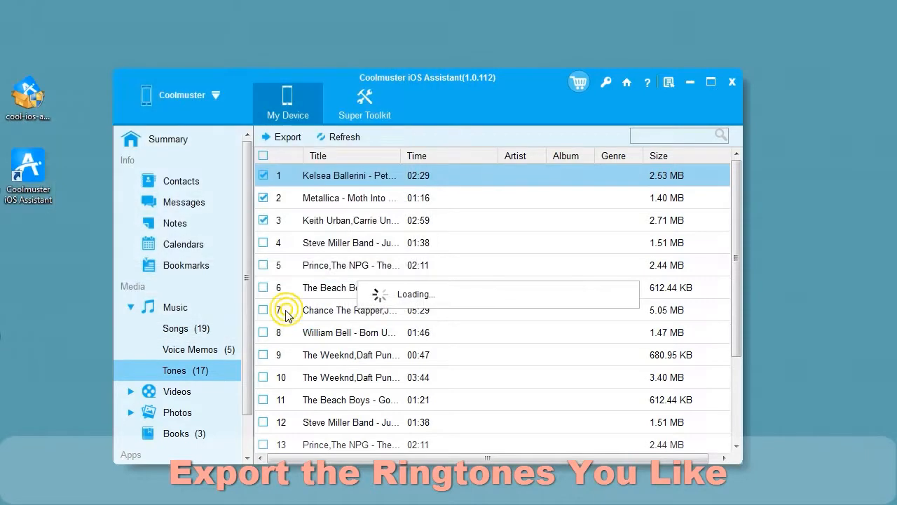